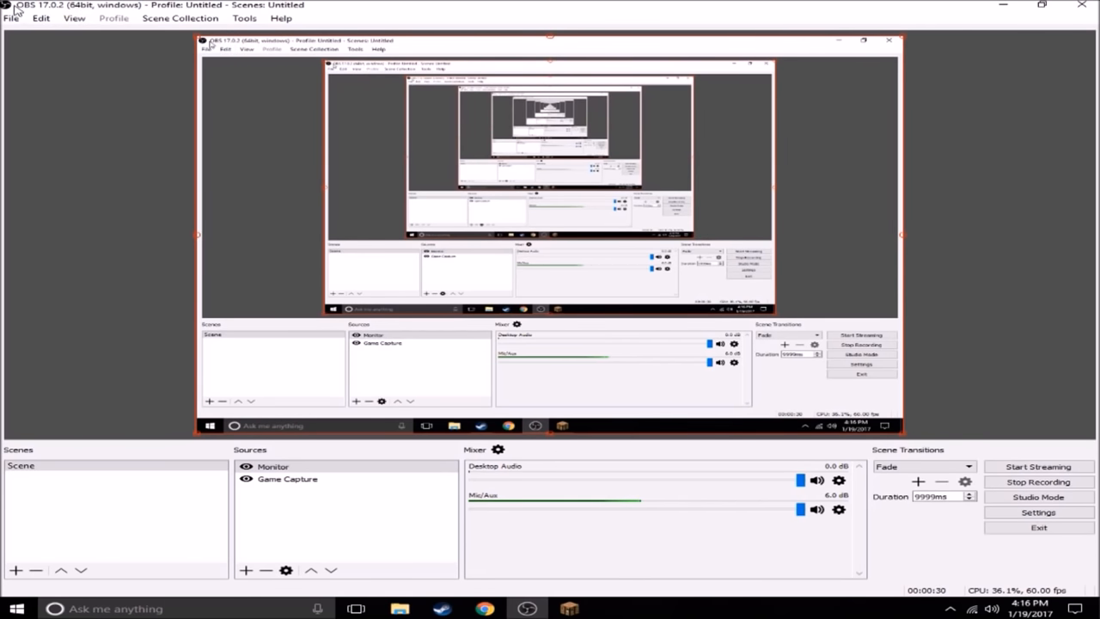
Open OBS Studio's Settings window from the File menu
left_click(11, 18)
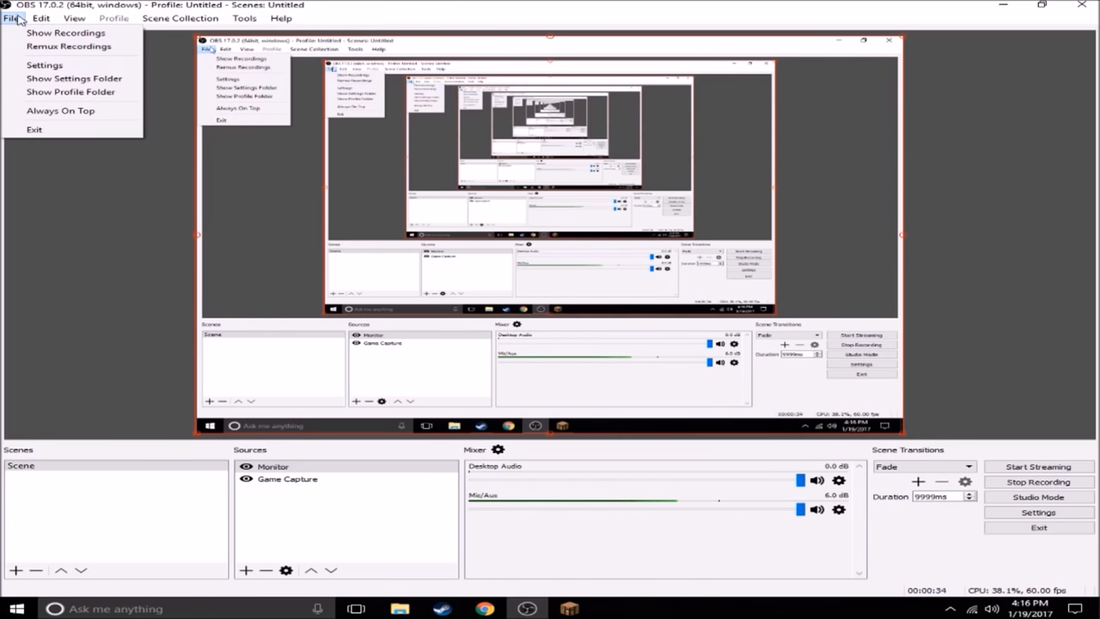
left_click(45, 64)
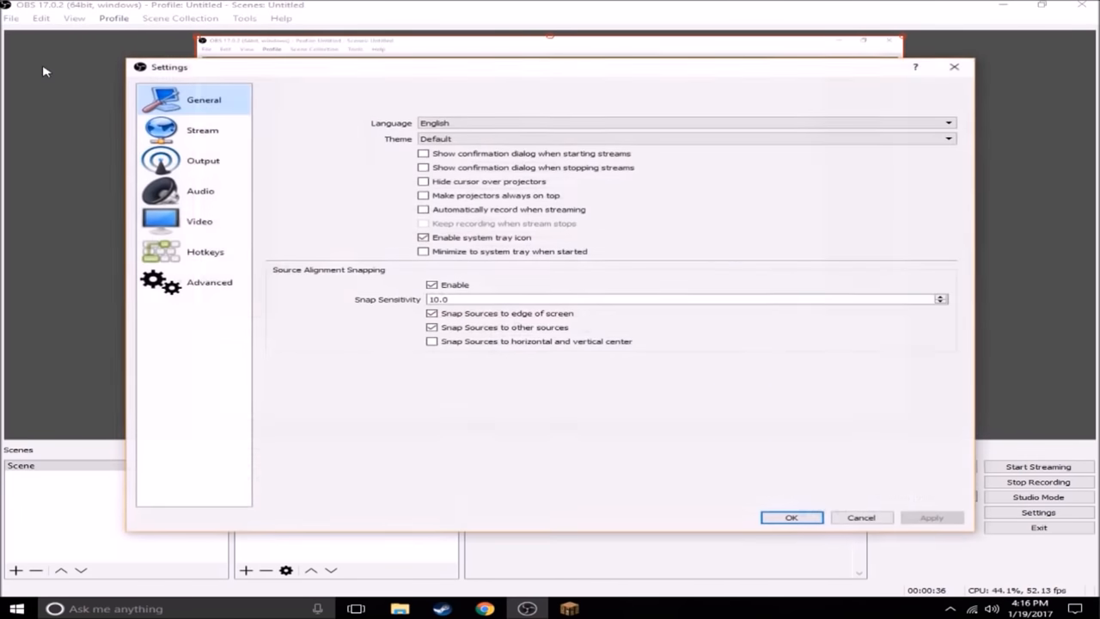
Show the Video page with 1280x1024 base and 1280x720 output resolution
left_click(199, 220)
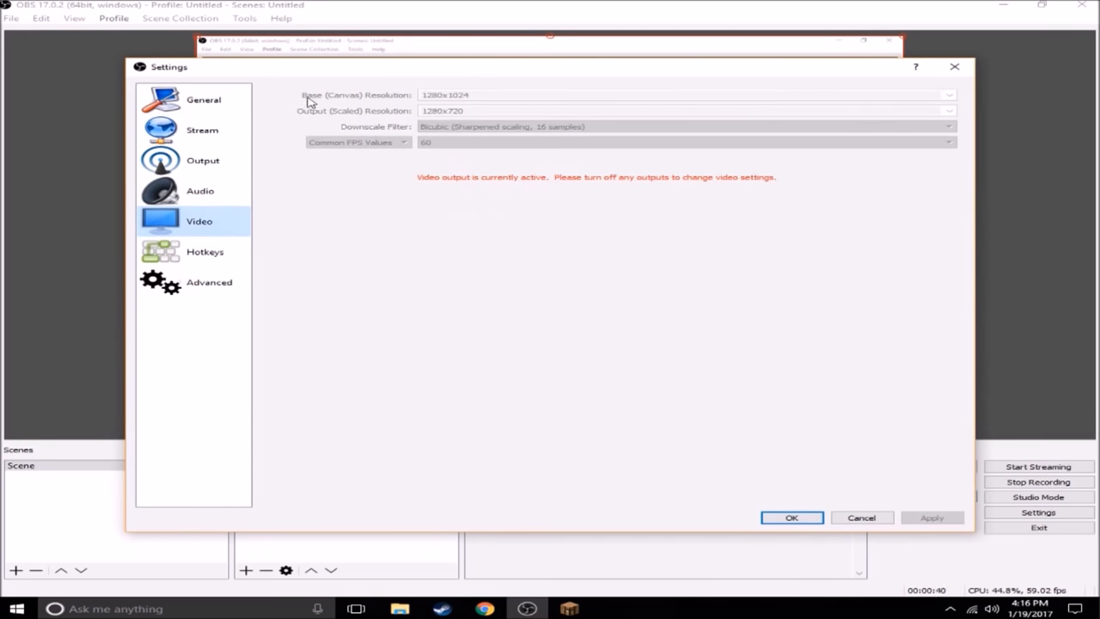
mouse_move(365, 102)
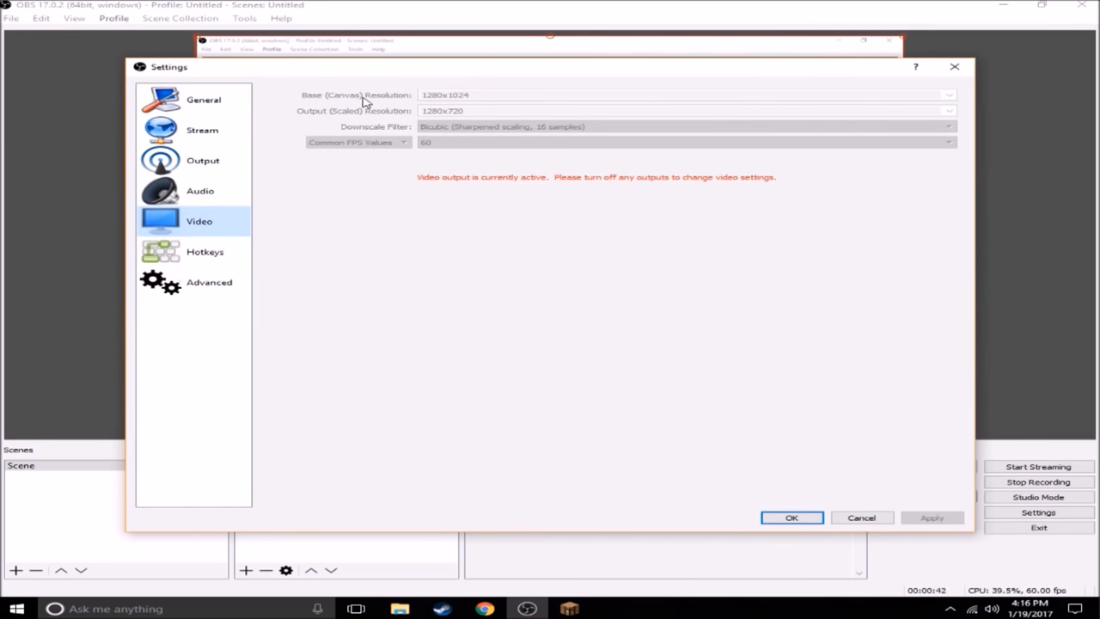
mouse_move(254, 478)
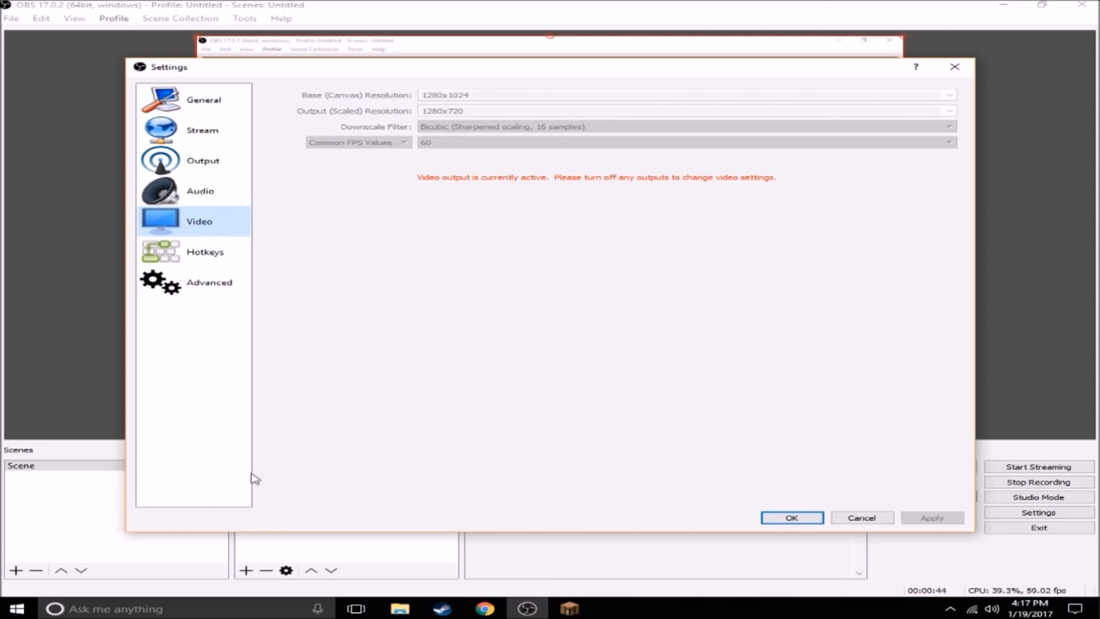
mouse_move(434, 161)
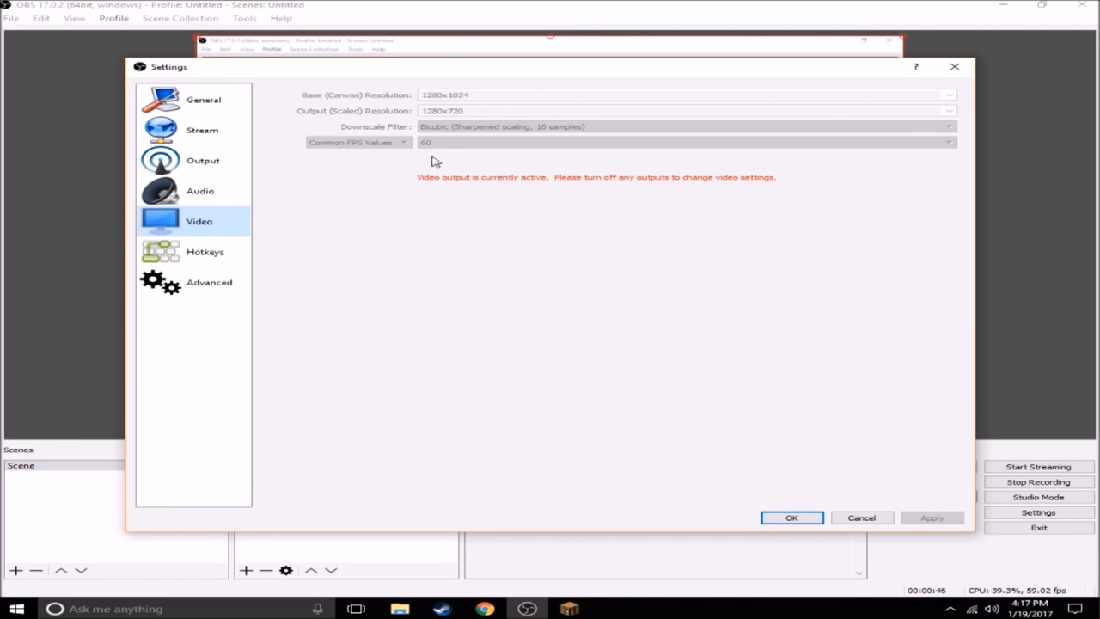
mouse_move(147, 573)
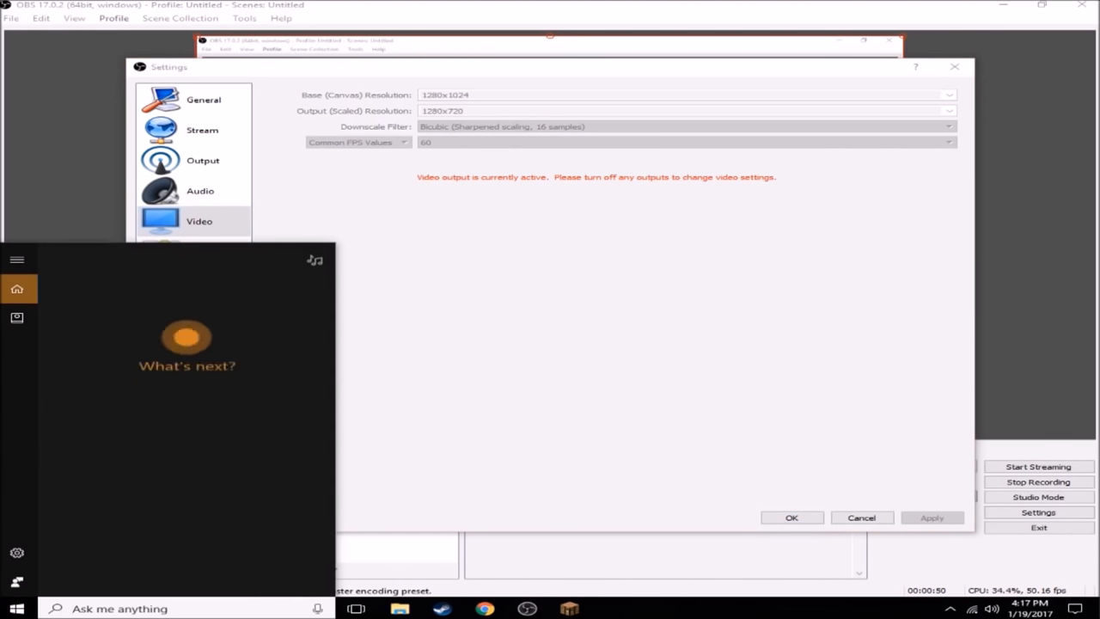
Search 'resol' to open the Windows screen resolution settings, showing 1280 × 1024
type("resol")
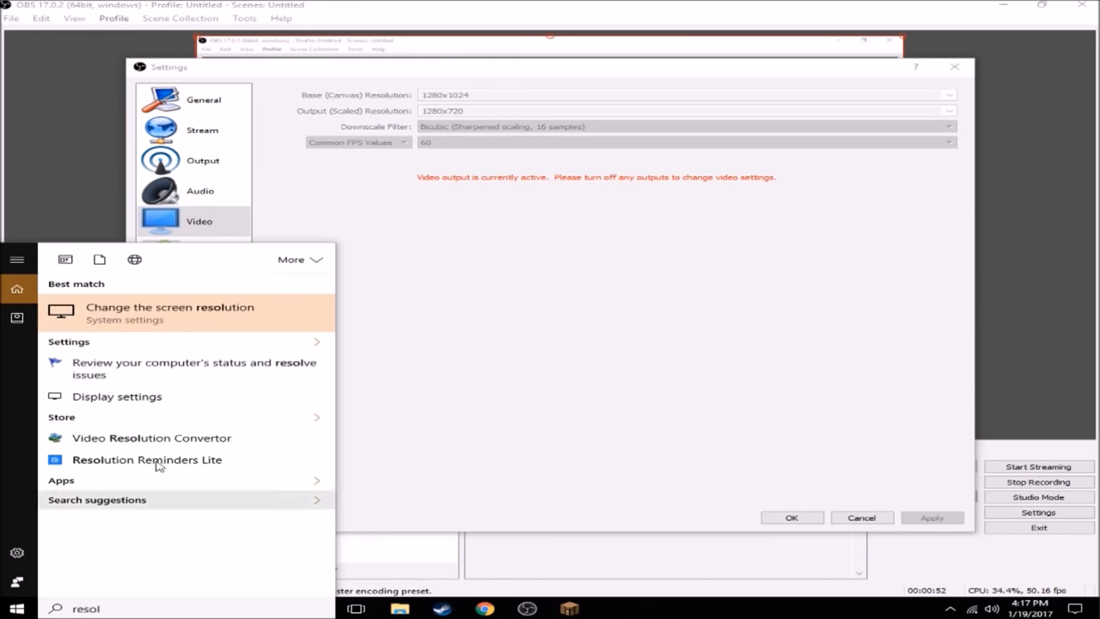
left_click(169, 313)
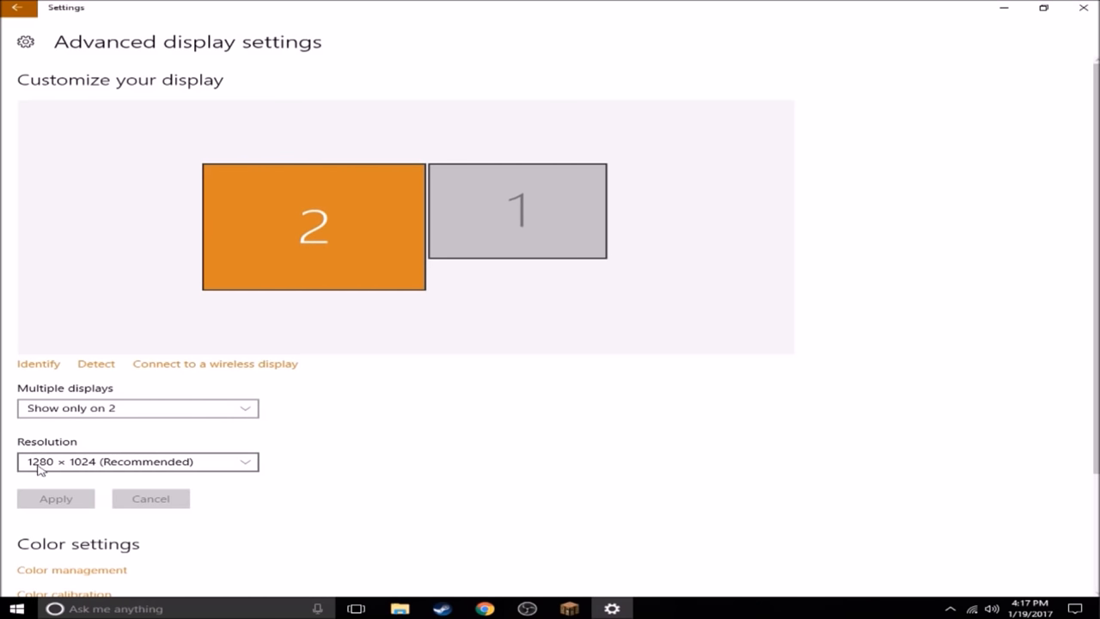
mouse_move(33, 464)
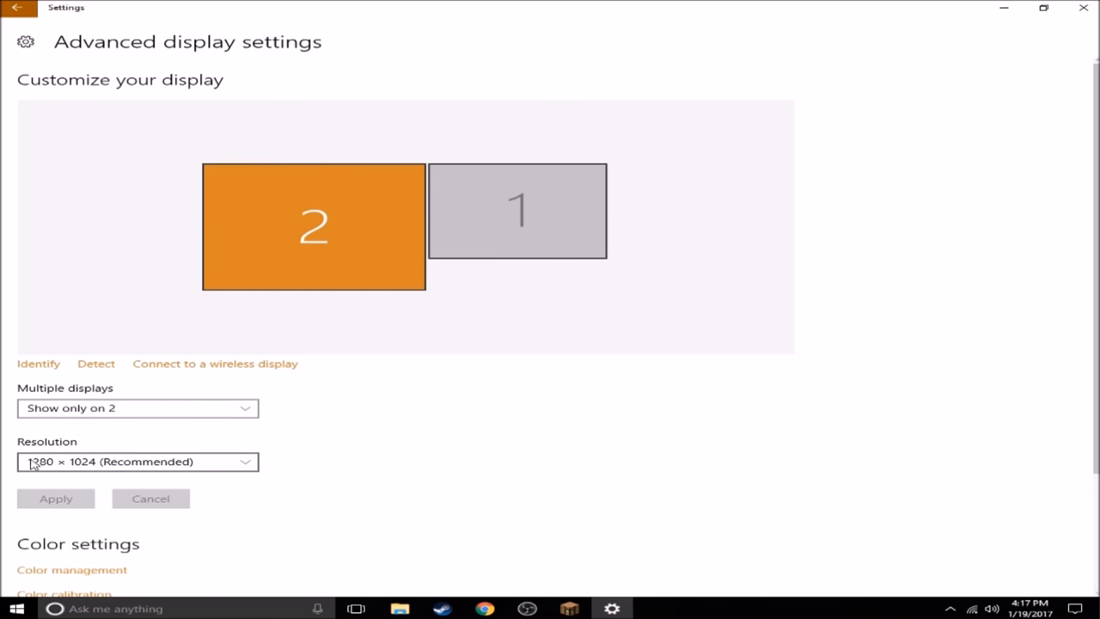
mouse_move(187, 464)
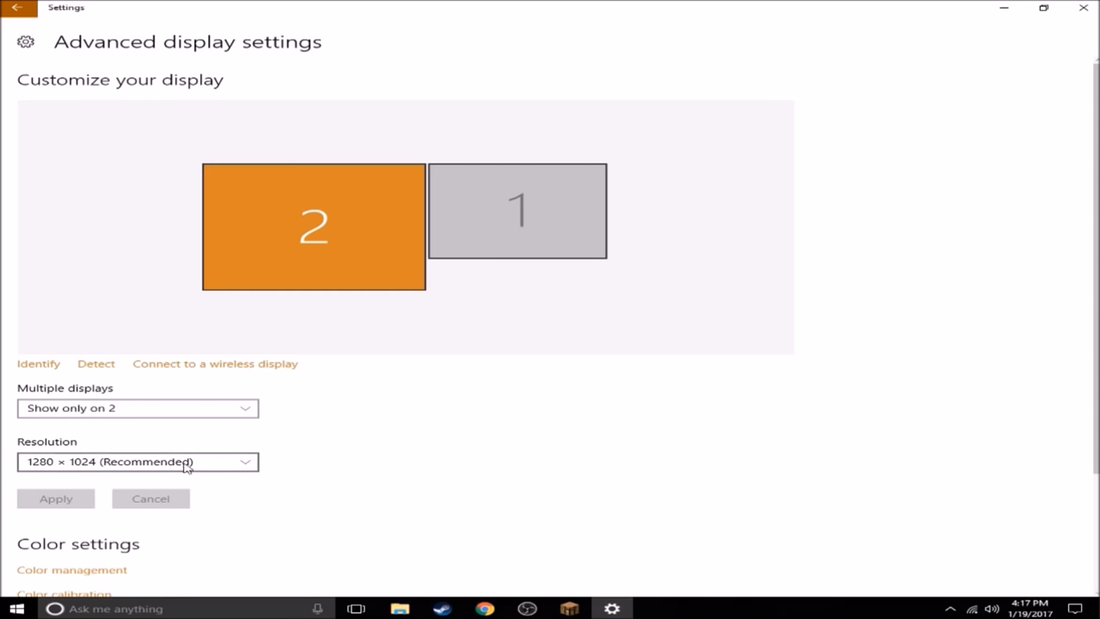
mouse_move(407, 506)
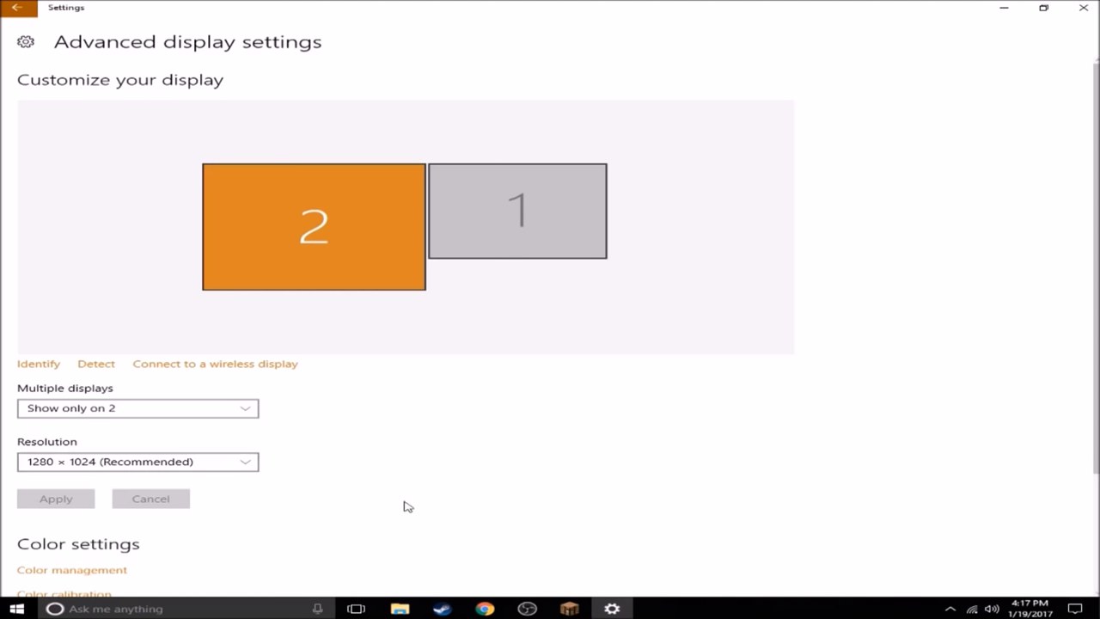
mouse_move(529, 610)
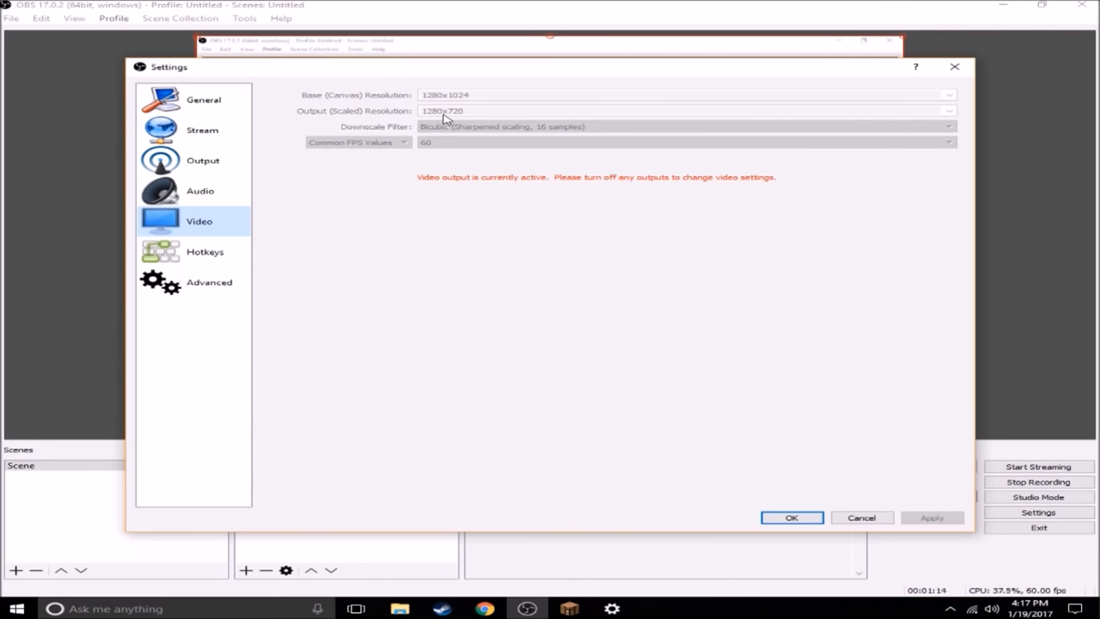
mouse_move(423, 120)
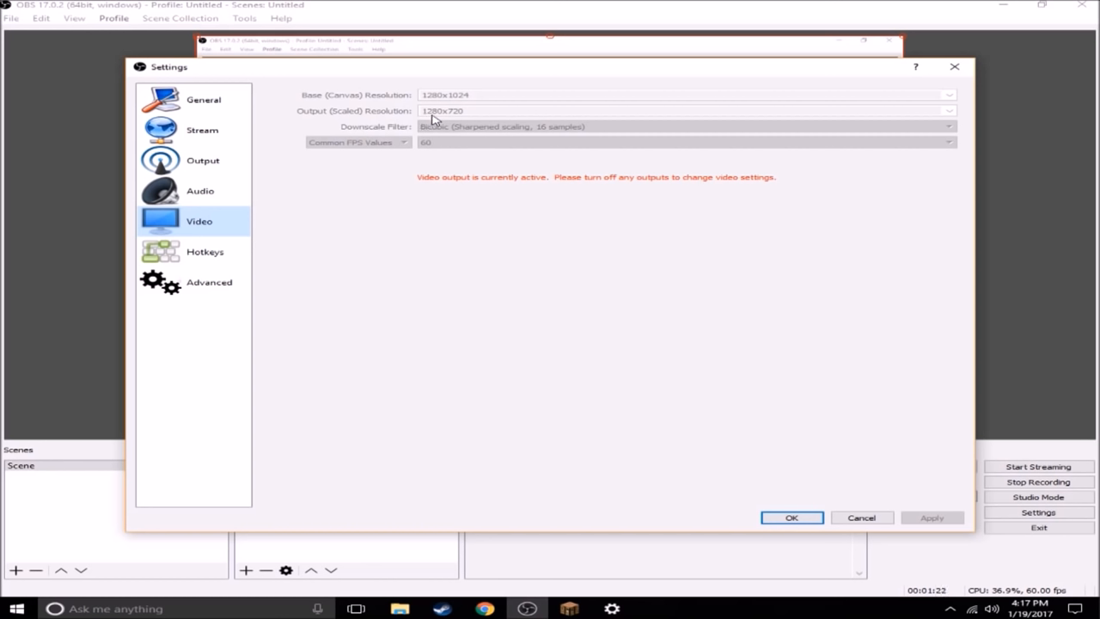
mouse_move(444, 98)
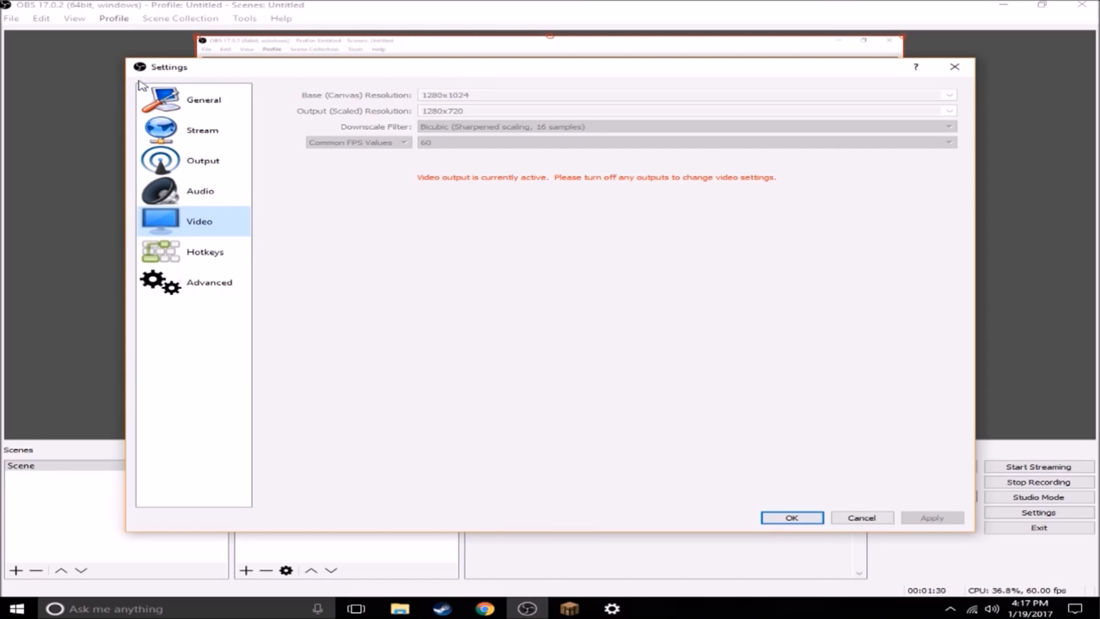
mouse_move(445, 123)
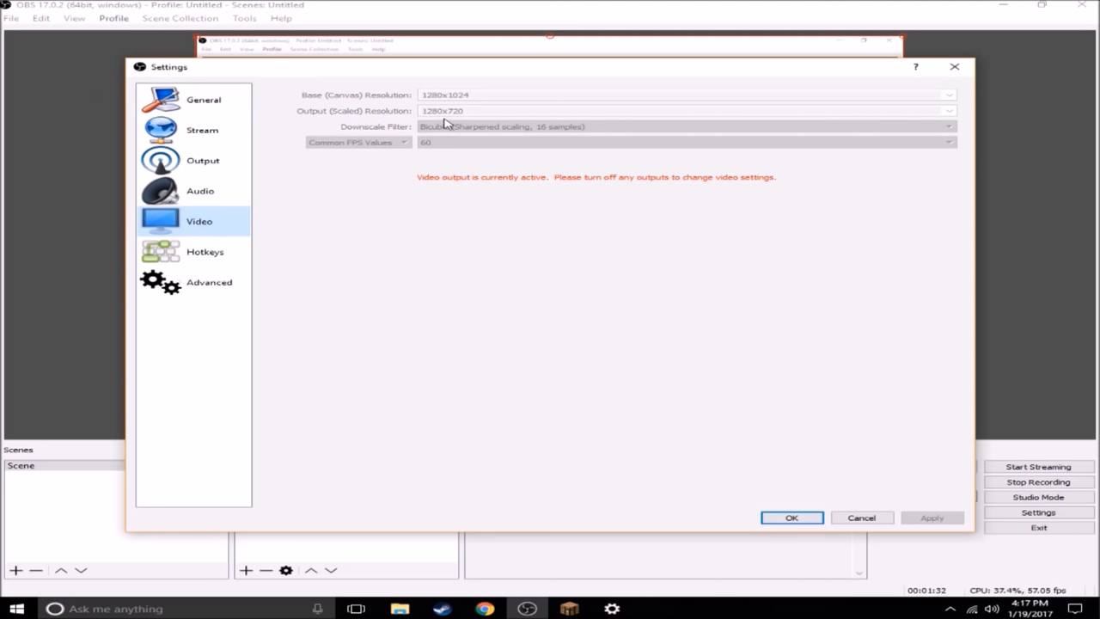
mouse_move(473, 116)
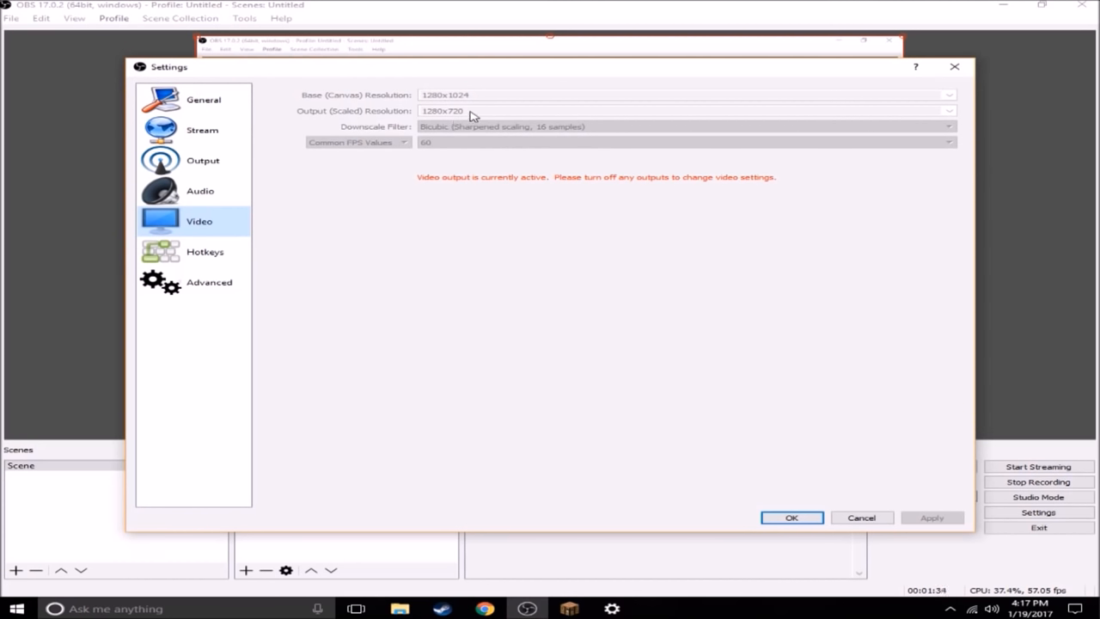
mouse_move(415, 116)
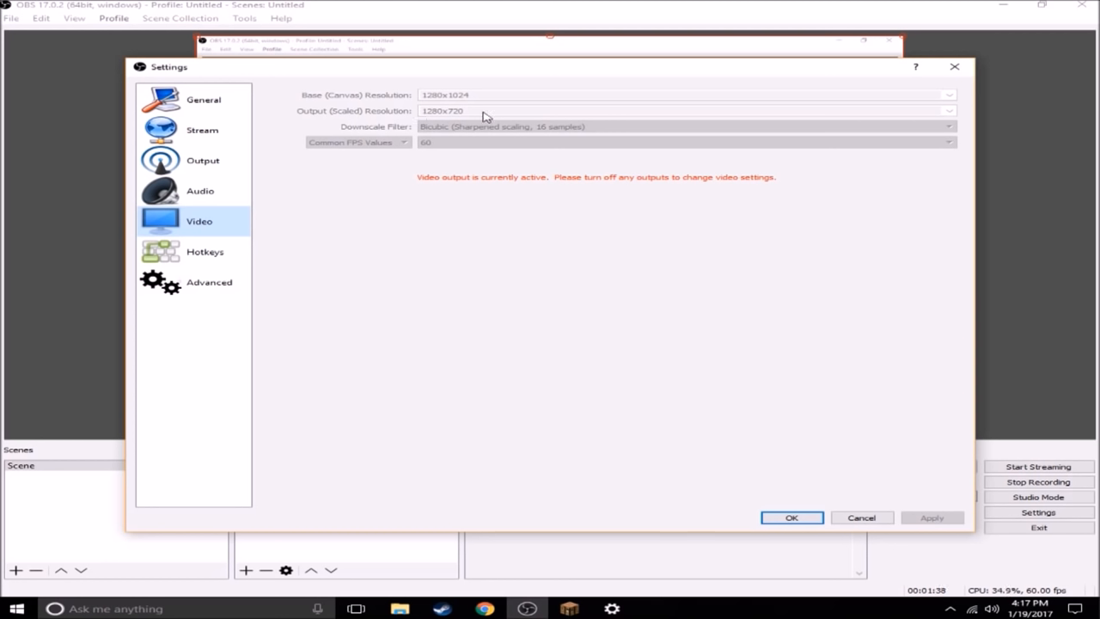
mouse_move(417, 114)
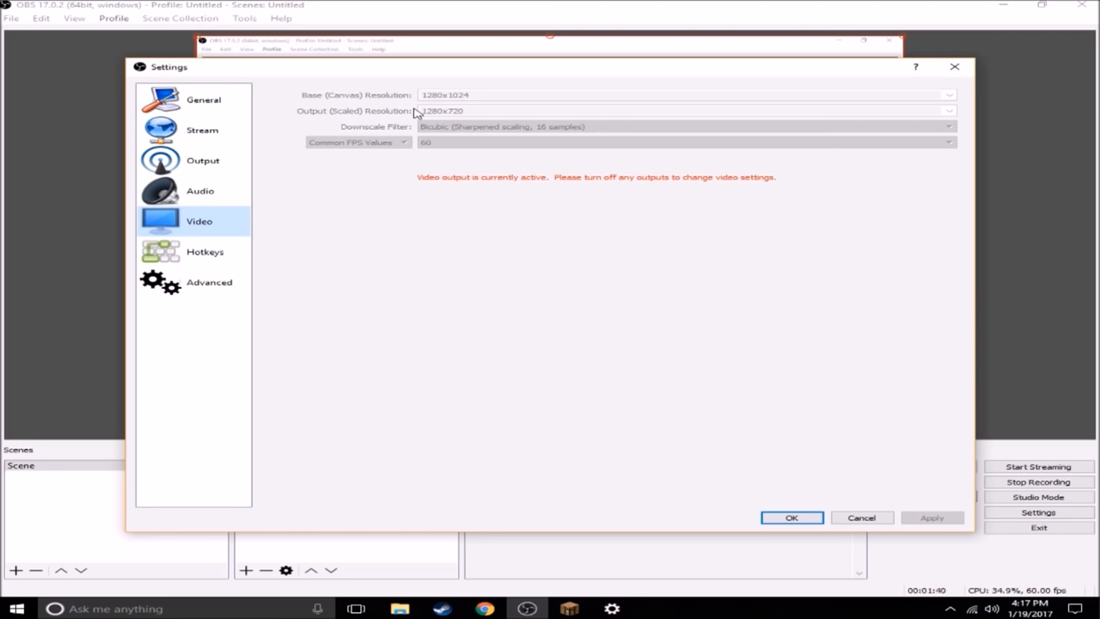
mouse_move(273, 79)
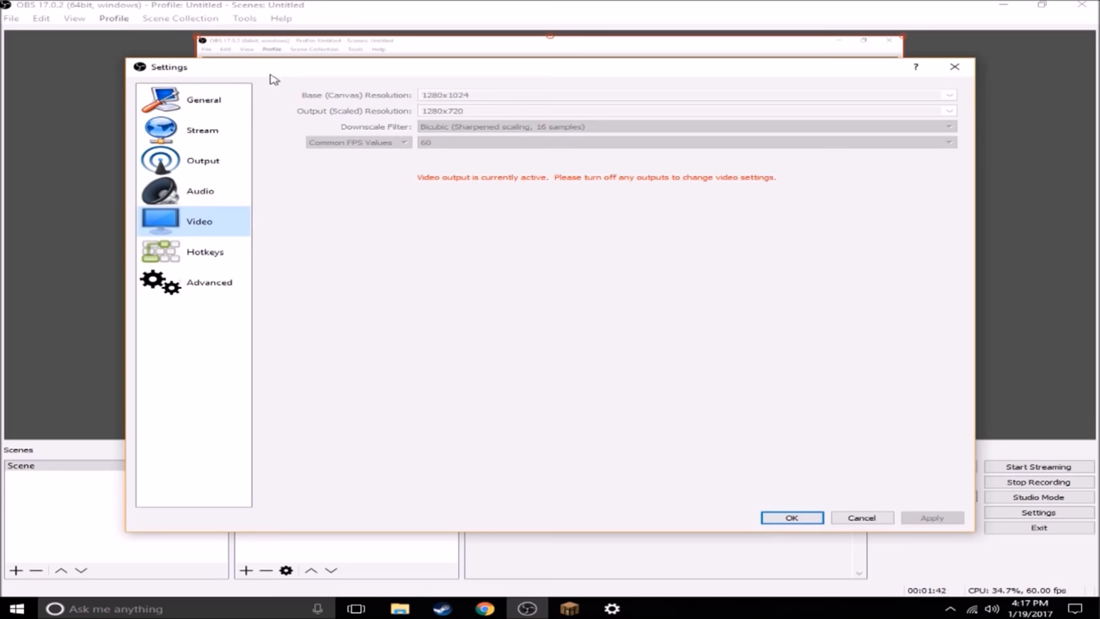
Move the Settings window aside and confirm the 1280x720 output with OK
left_click_drag(550, 66, 679, 56)
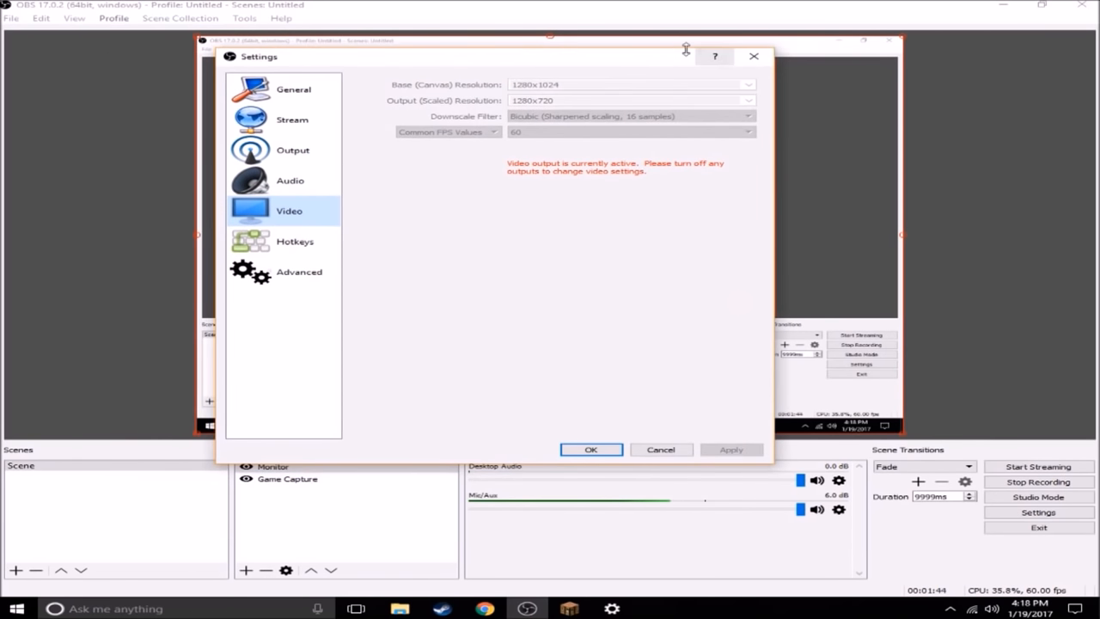
mouse_move(775, 245)
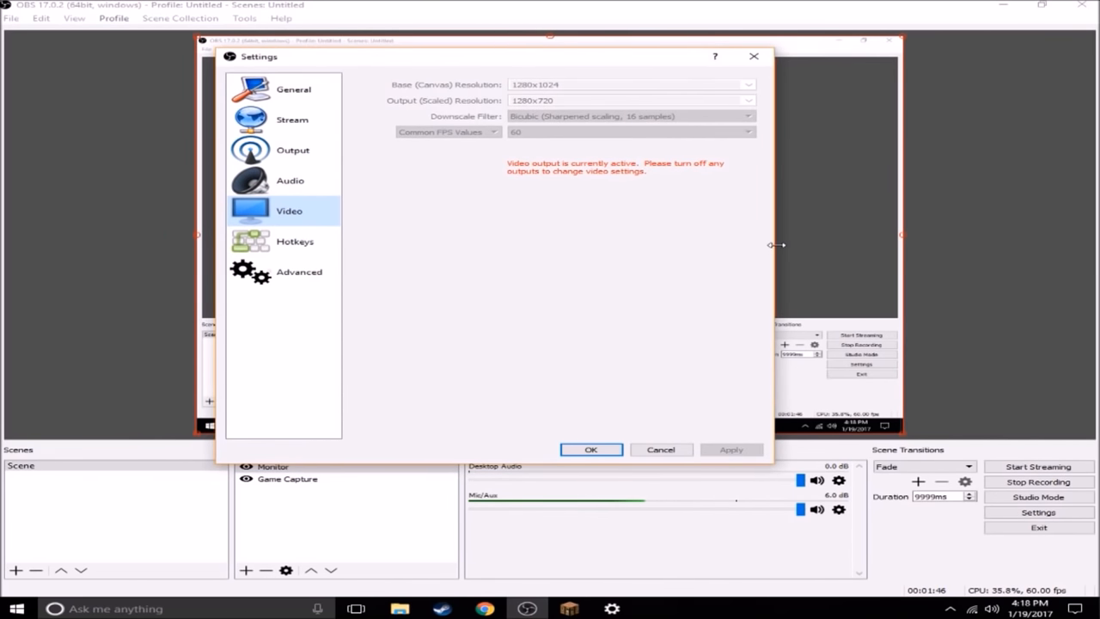
mouse_move(576, 103)
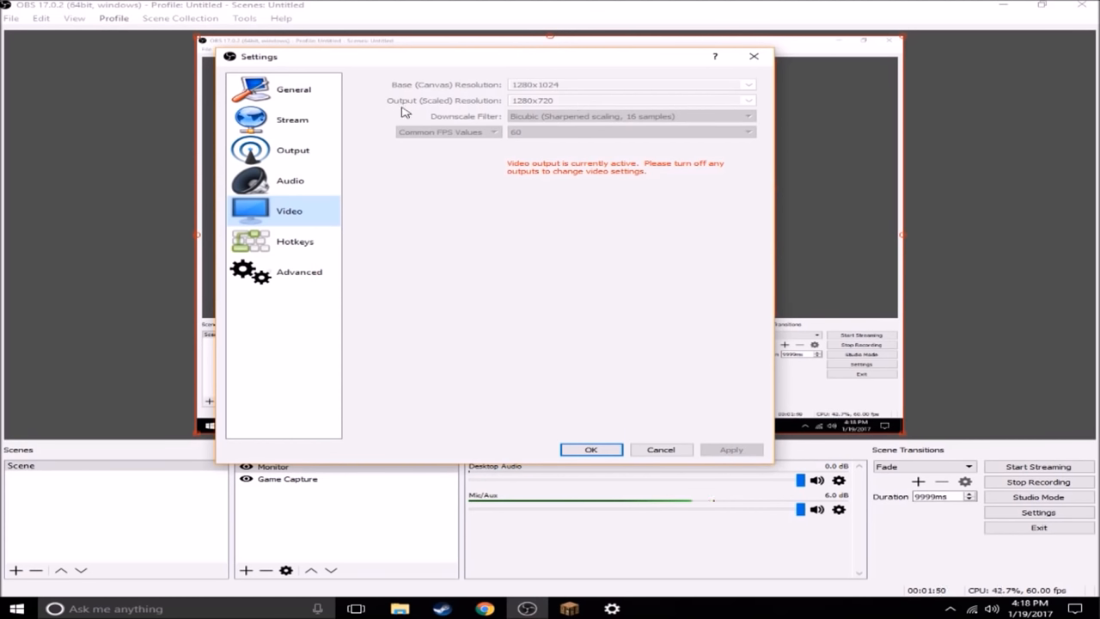
mouse_move(580, 121)
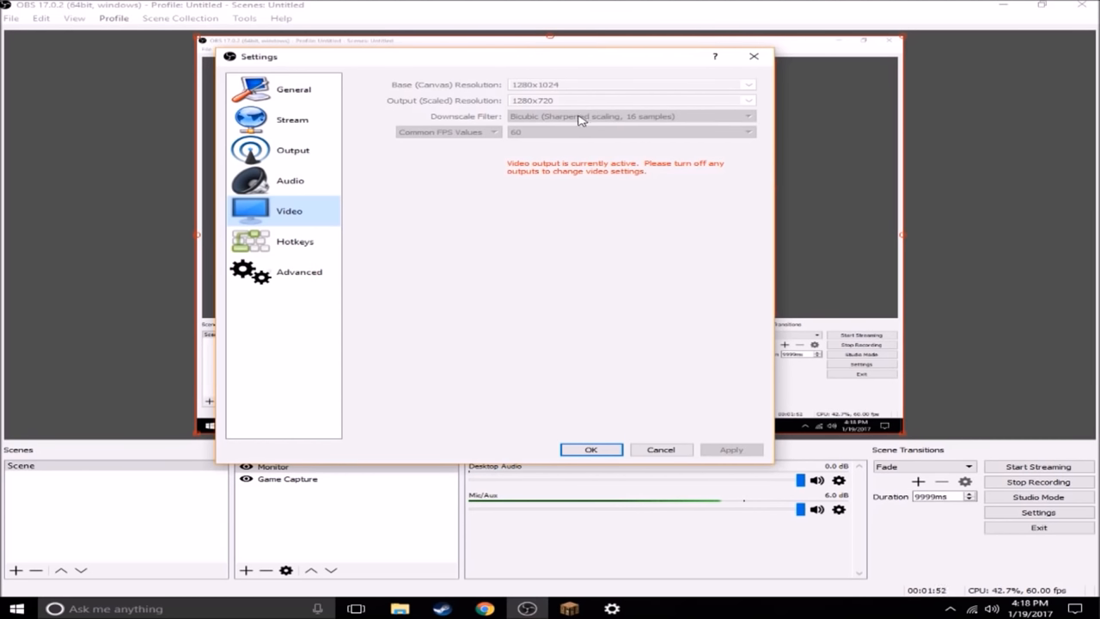
mouse_move(559, 144)
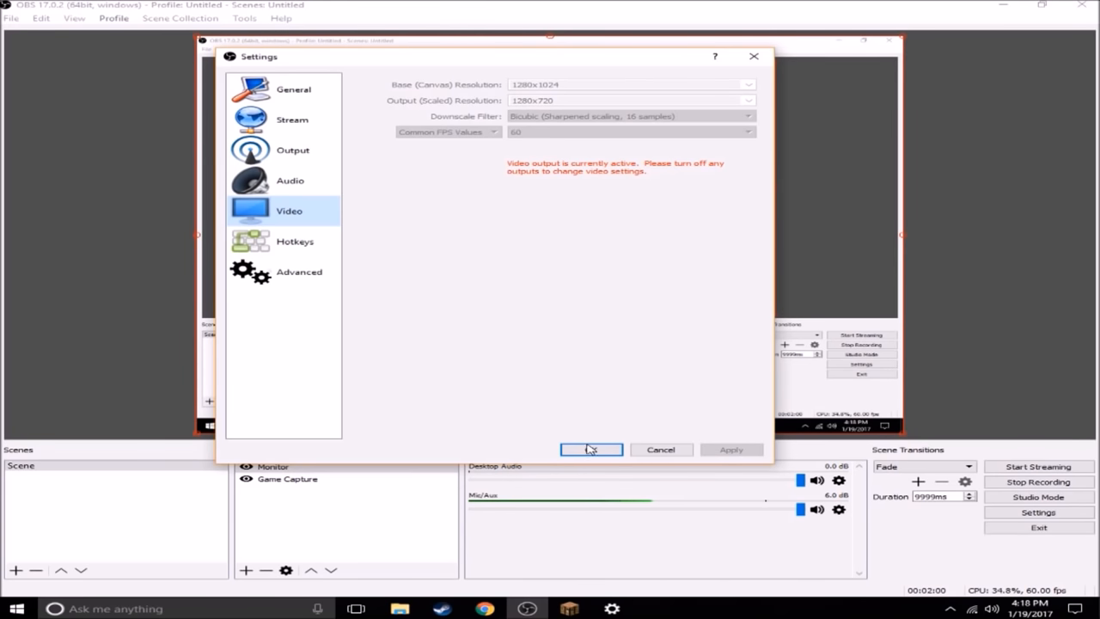
left_click(591, 449)
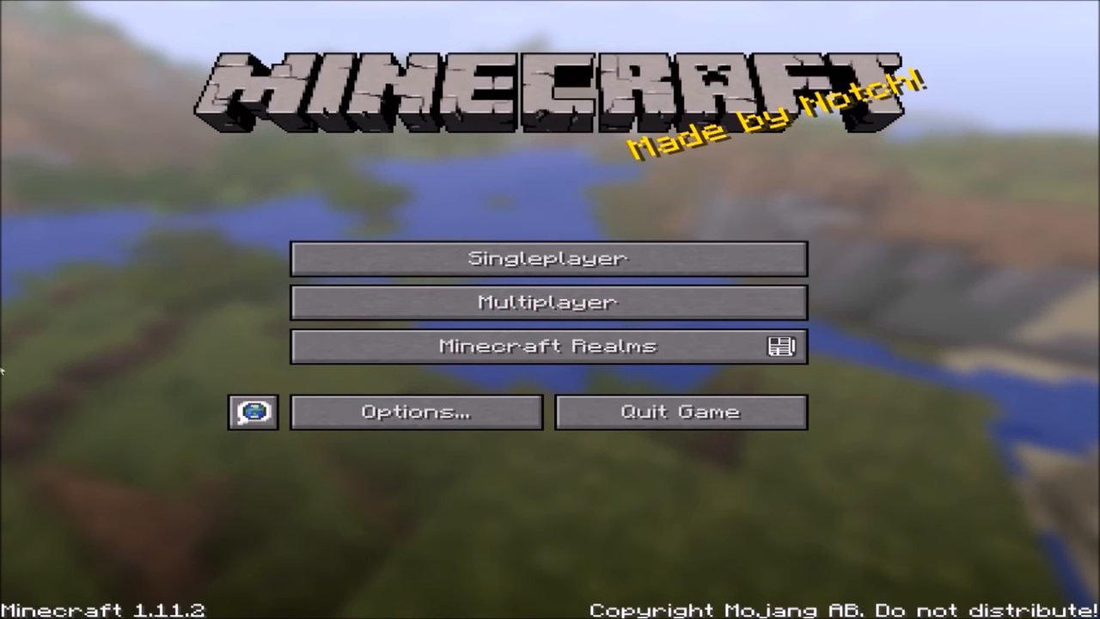
mouse_move(547, 302)
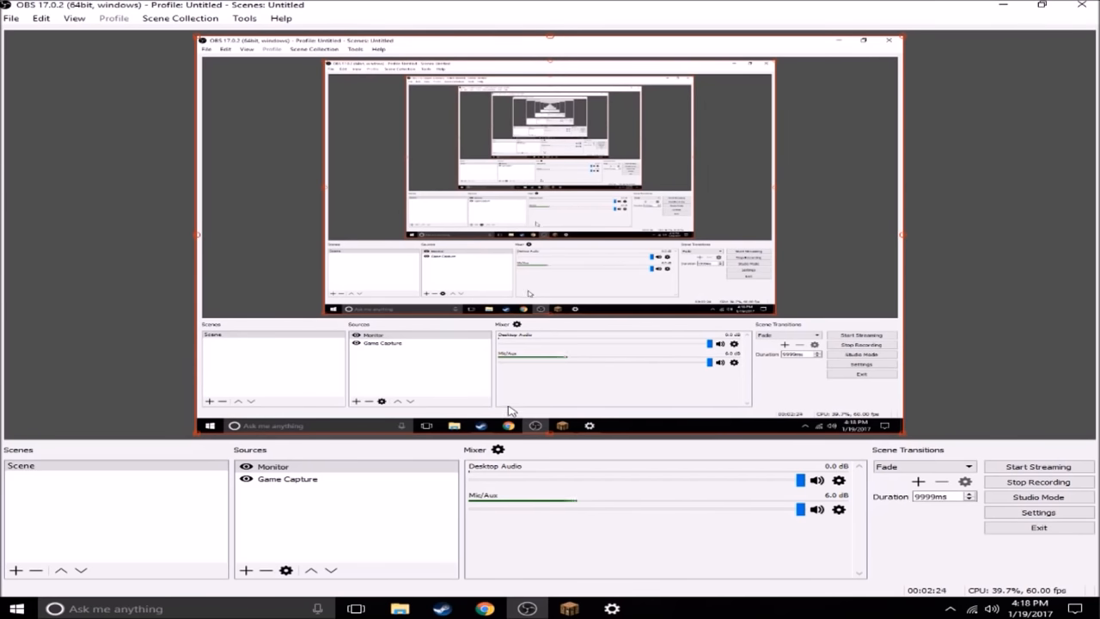
Select the Monitor and Game Capture sources, then open Game Capture's properties
left_click(273, 466)
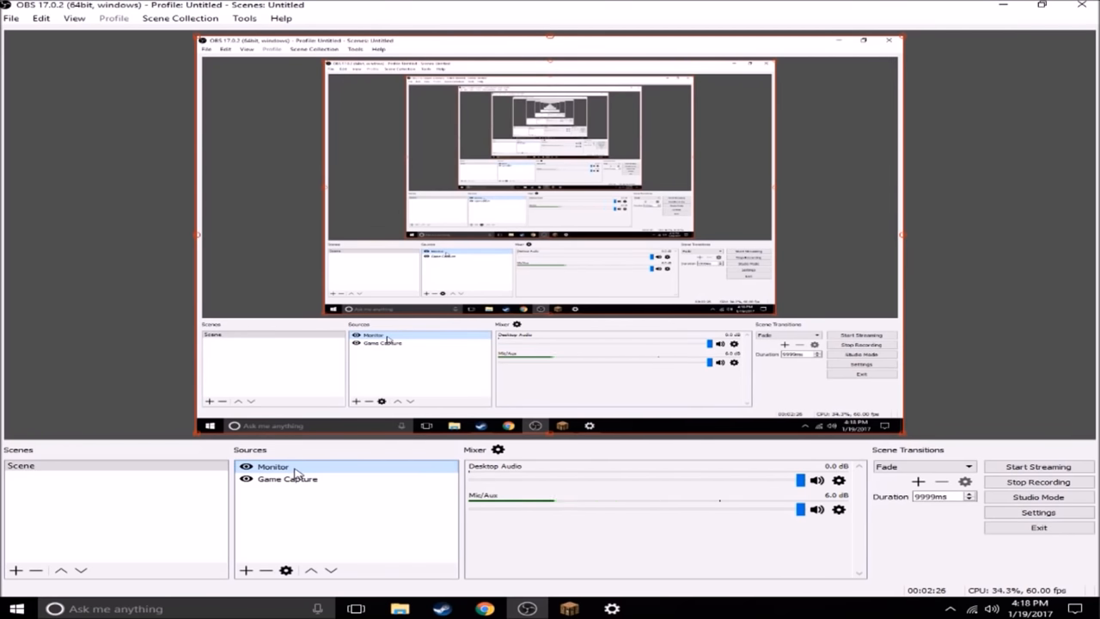
left_click(288, 479)
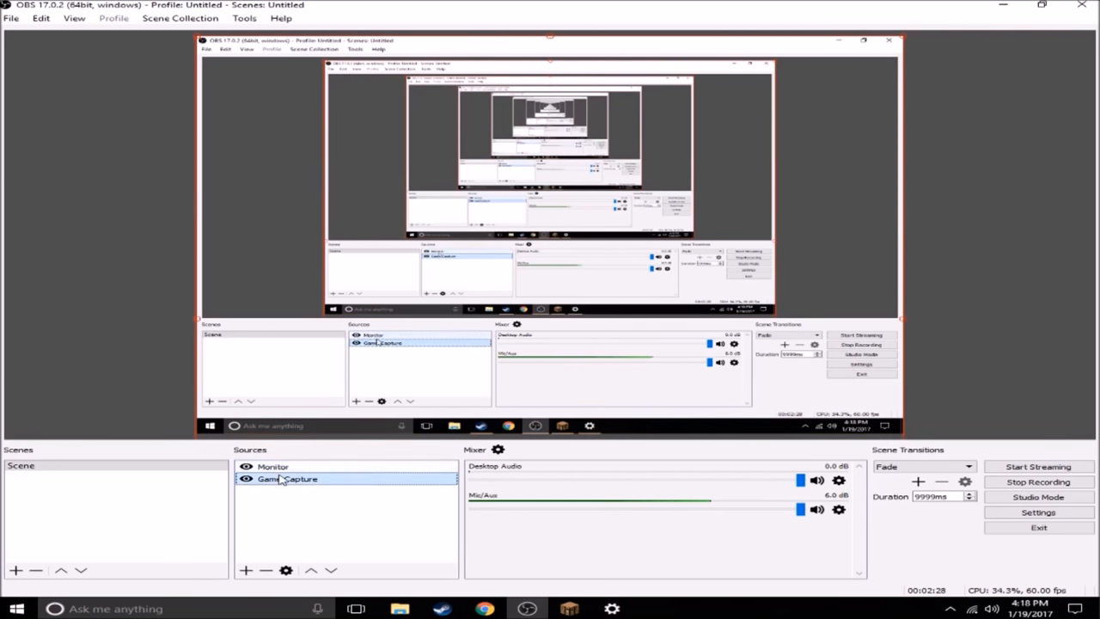
double_click(286, 479)
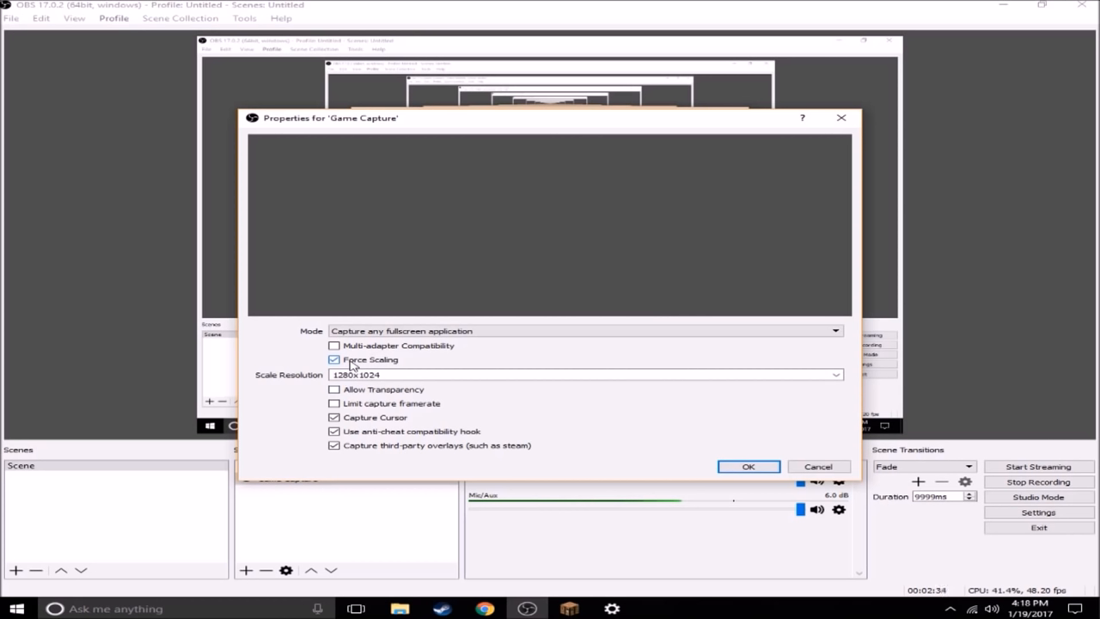
mouse_move(414, 284)
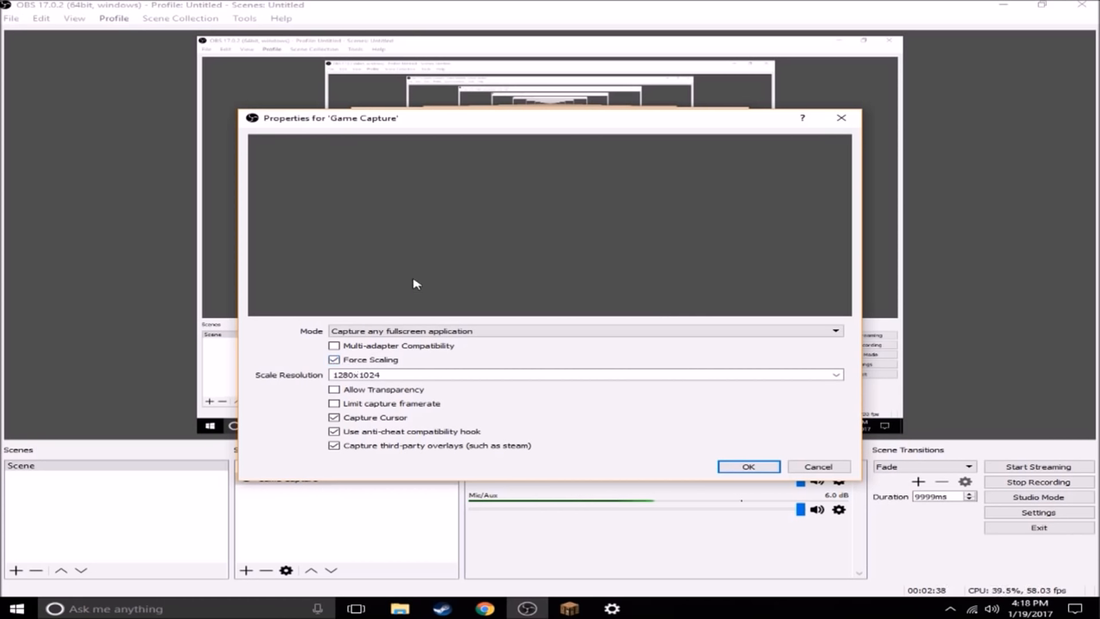
mouse_move(381, 436)
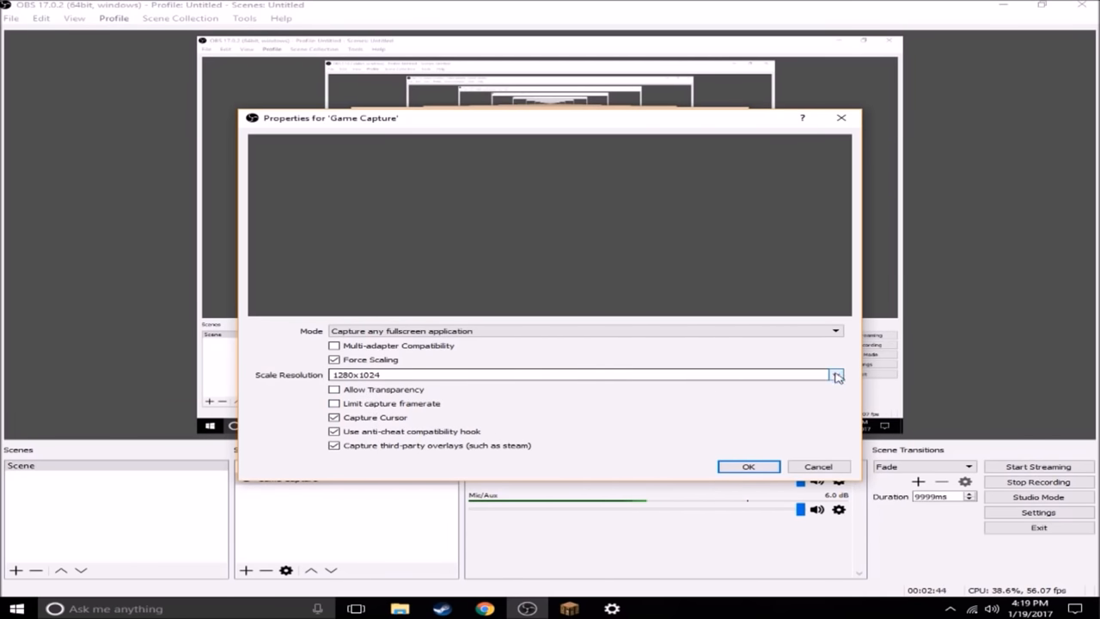
mouse_move(288, 324)
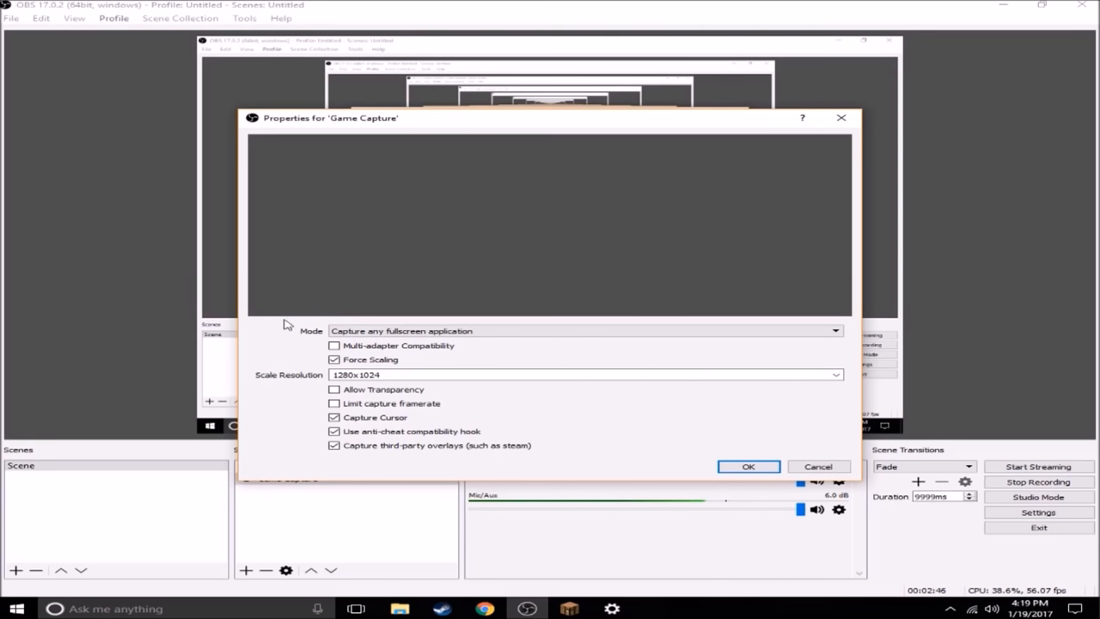
Review the Scale Resolution options and confirm Force Scaling at 1280x1024 with OK
left_click(834, 375)
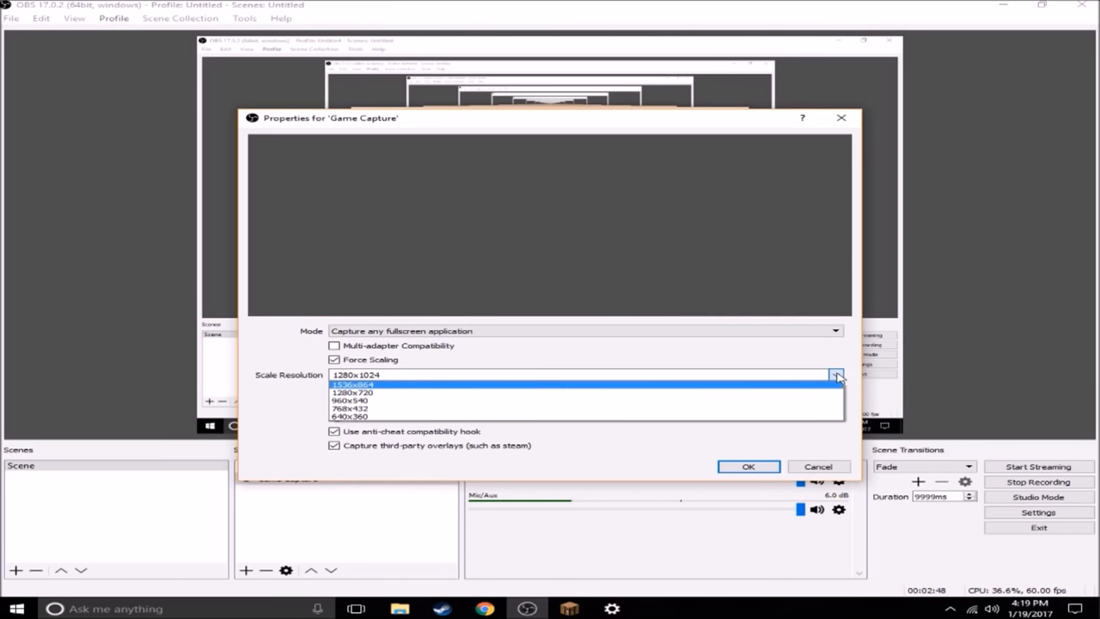
mouse_move(195, 366)
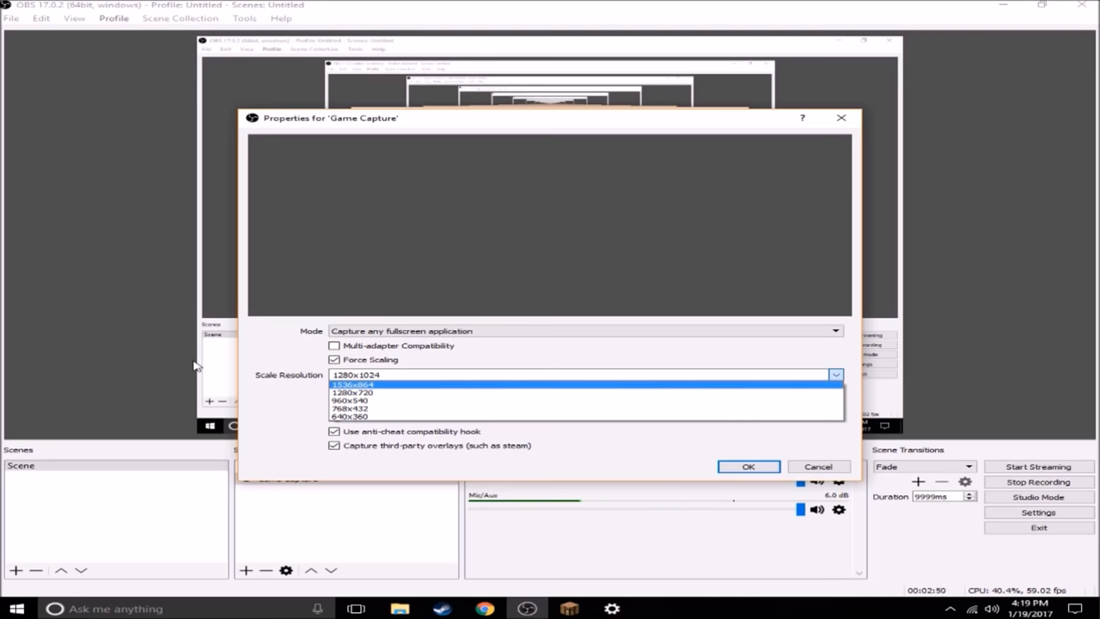
mouse_move(433, 242)
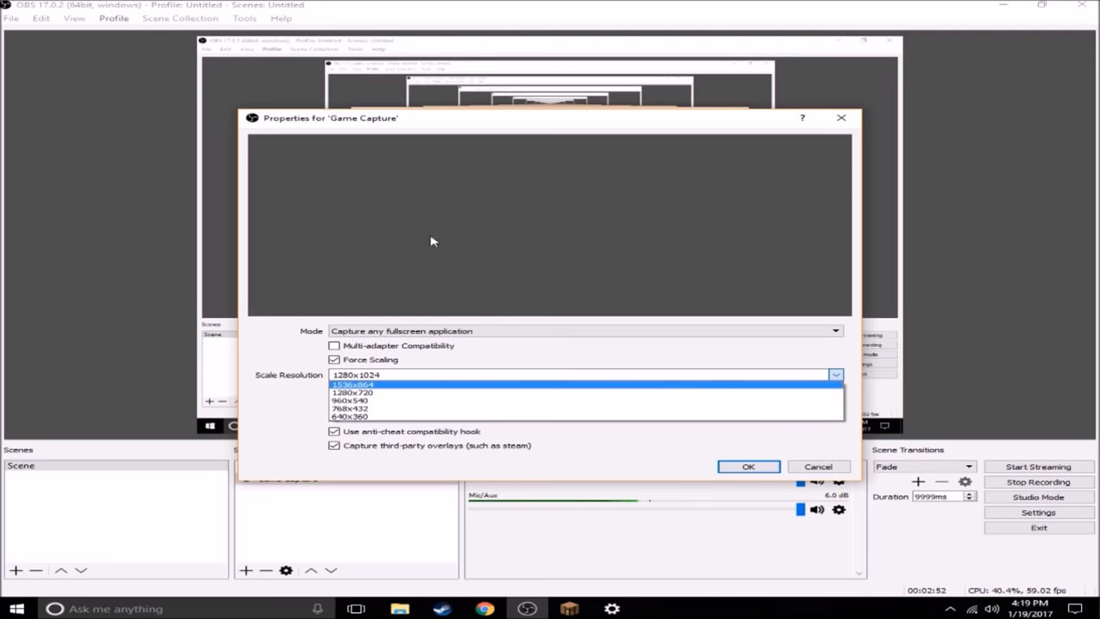
mouse_move(350, 393)
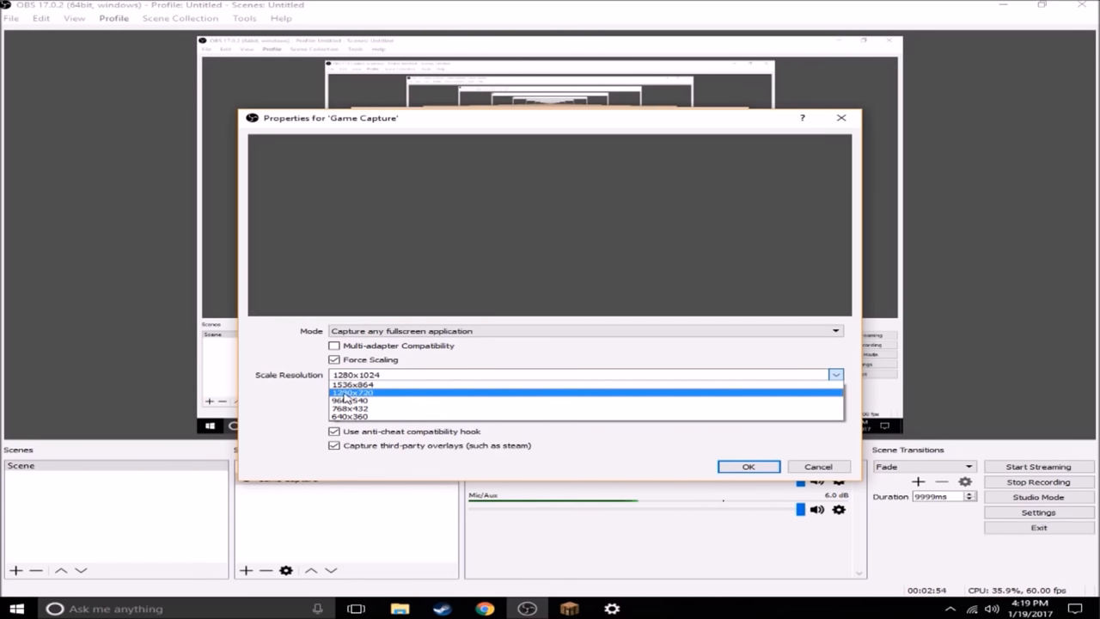
mouse_move(352, 384)
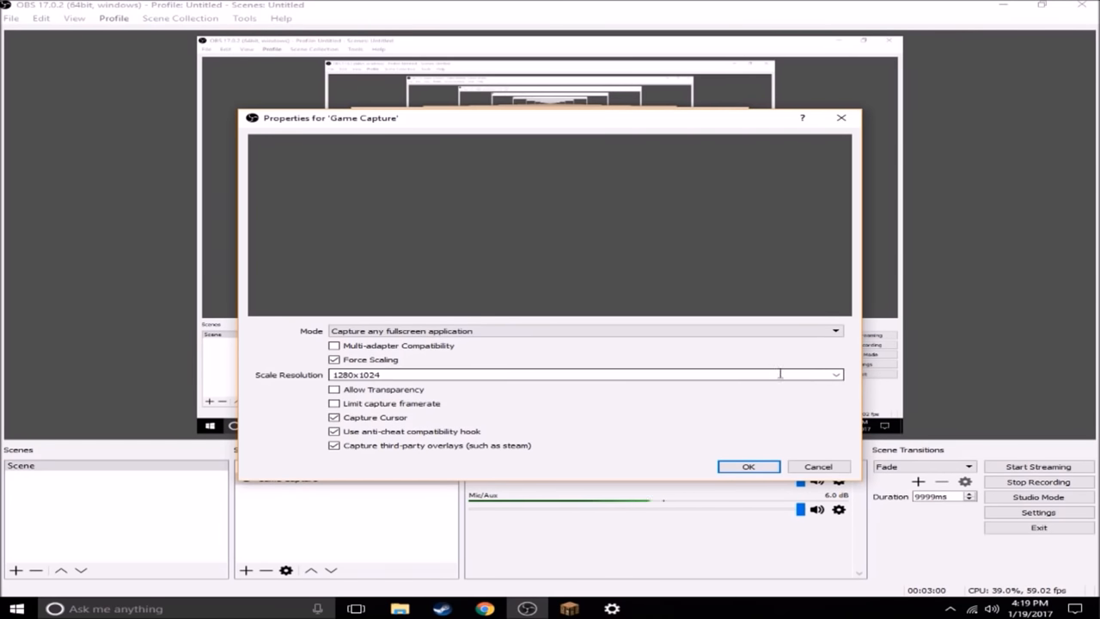
left_click(748, 466)
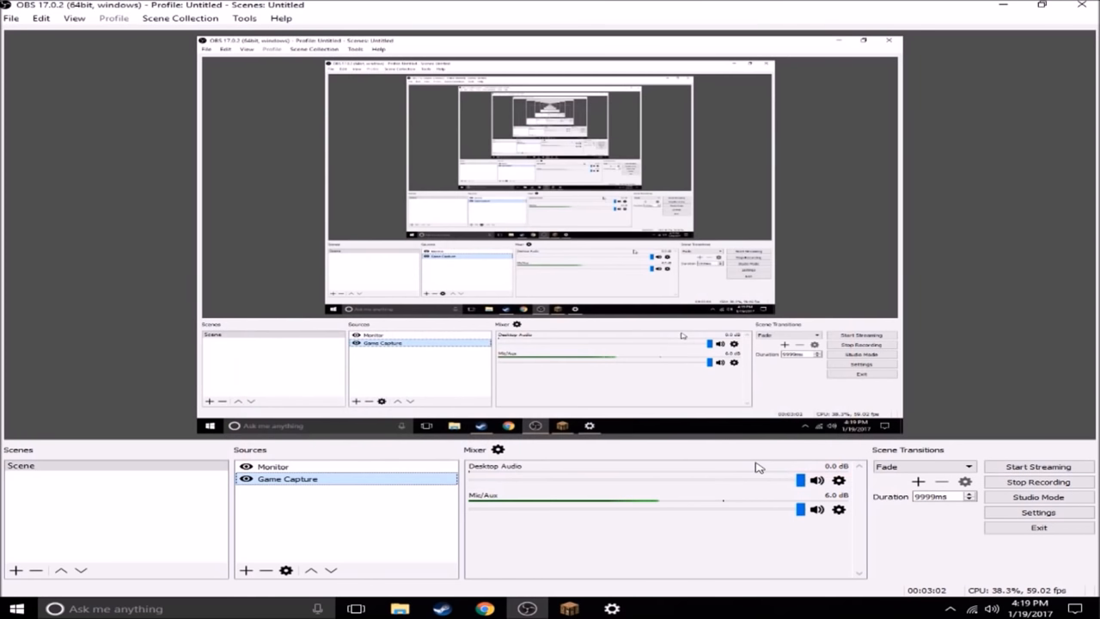